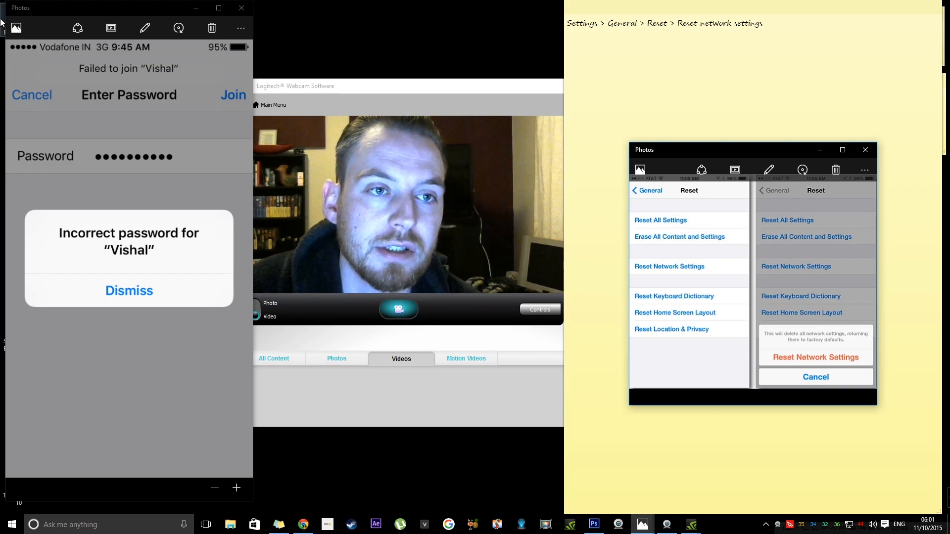
mouse_move(97, 63)
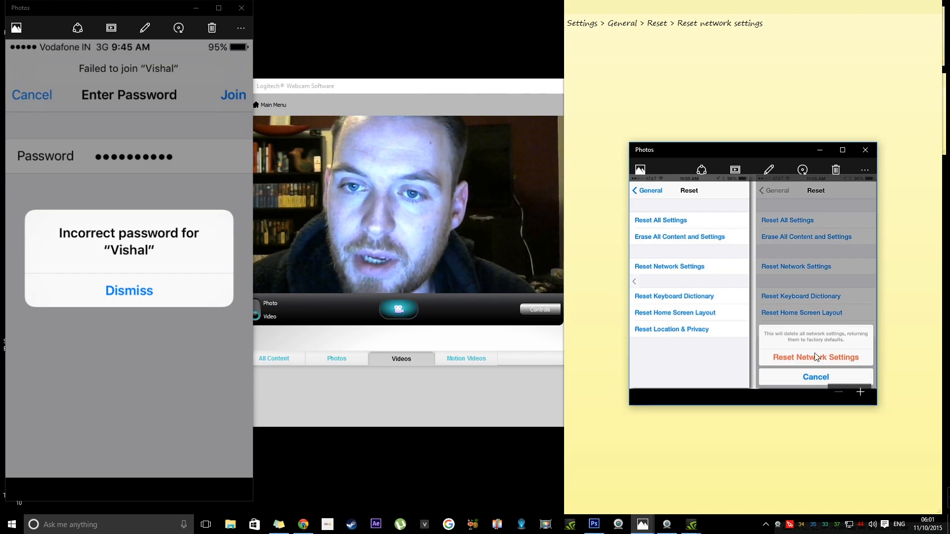
mouse_move(795, 321)
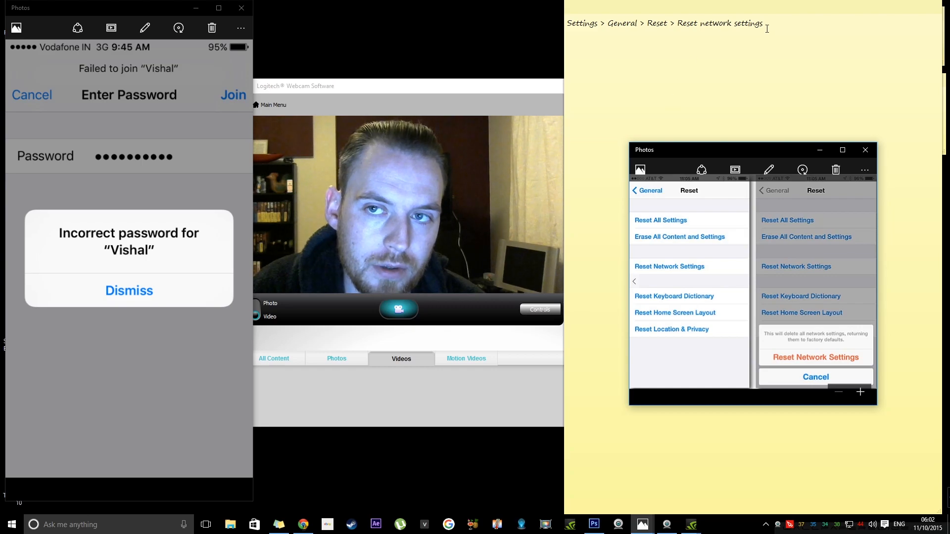
Bring the Settings > General > Reset > Reset network settings note in front of the Reset screenshot
left_click(864, 149)
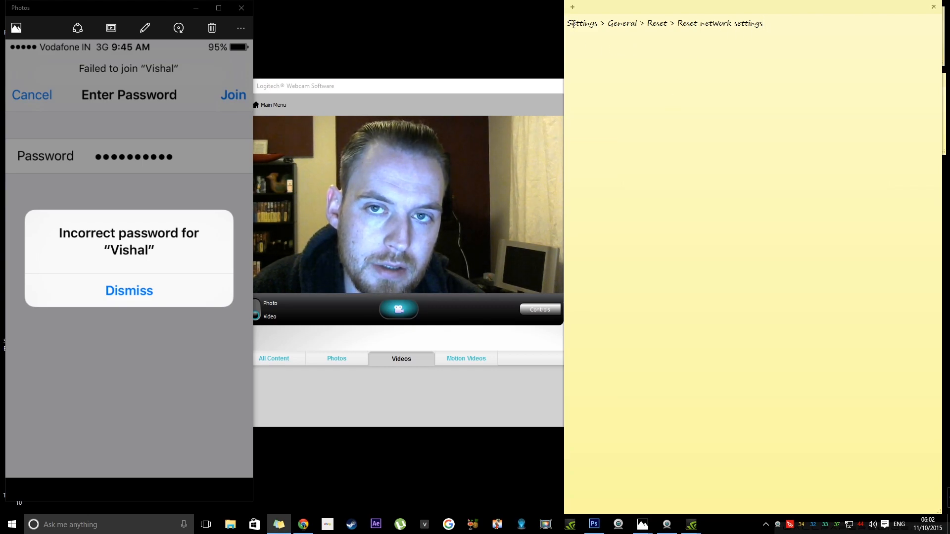